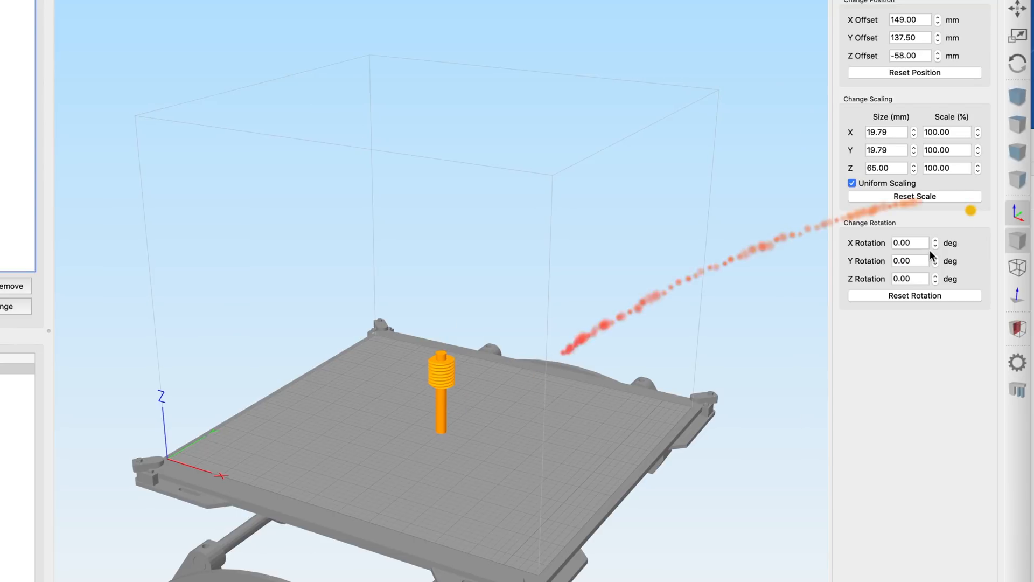
# Rotate the threaded shaft 180° so its thread rests on the build plate
pyautogui.click(910, 259)
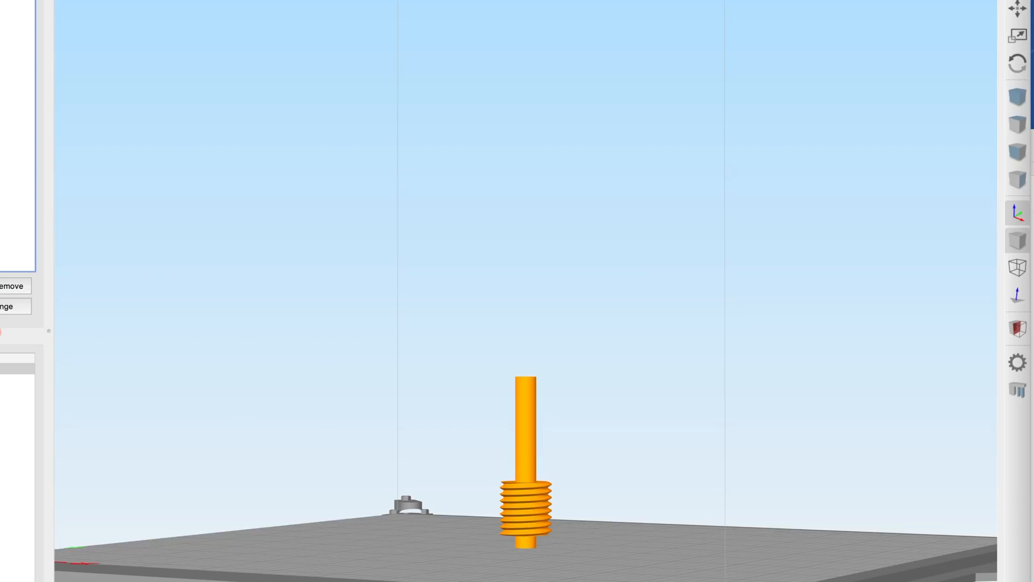
pyautogui.moveTo(791, 570)
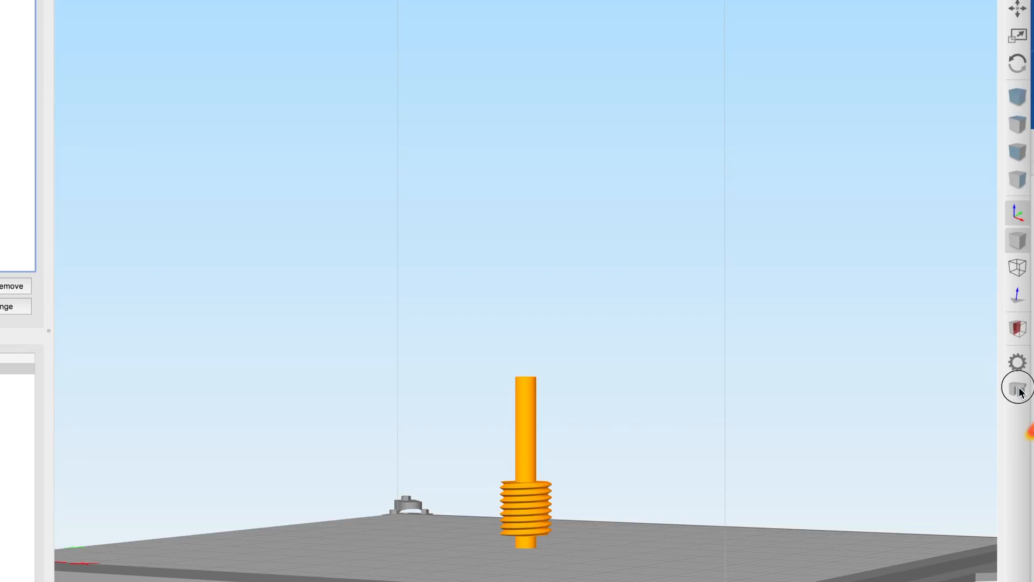
# Generate automatic supports of type From Build Platform Only under the part's base
pyautogui.click(1018, 387)
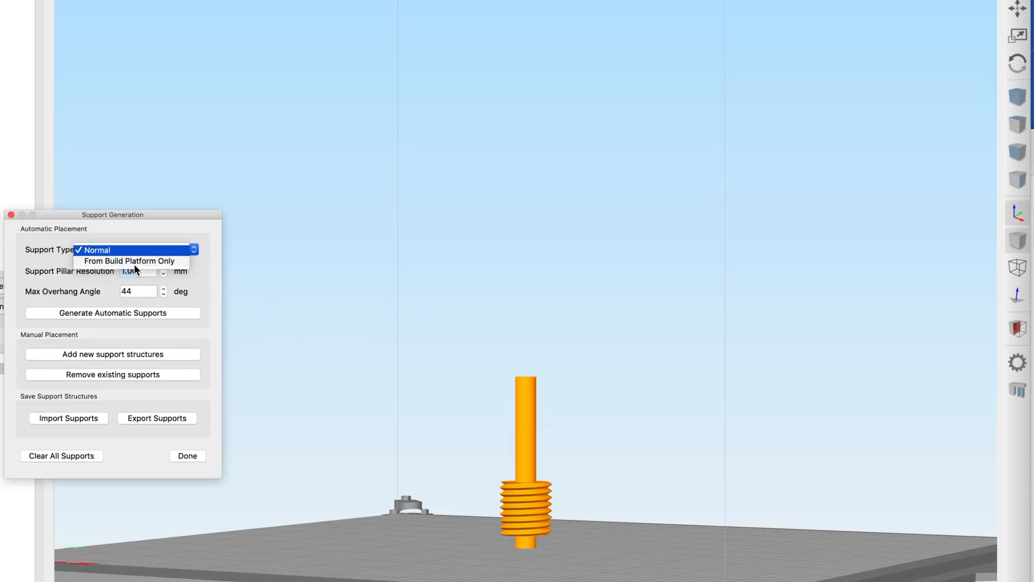
pyautogui.click(131, 261)
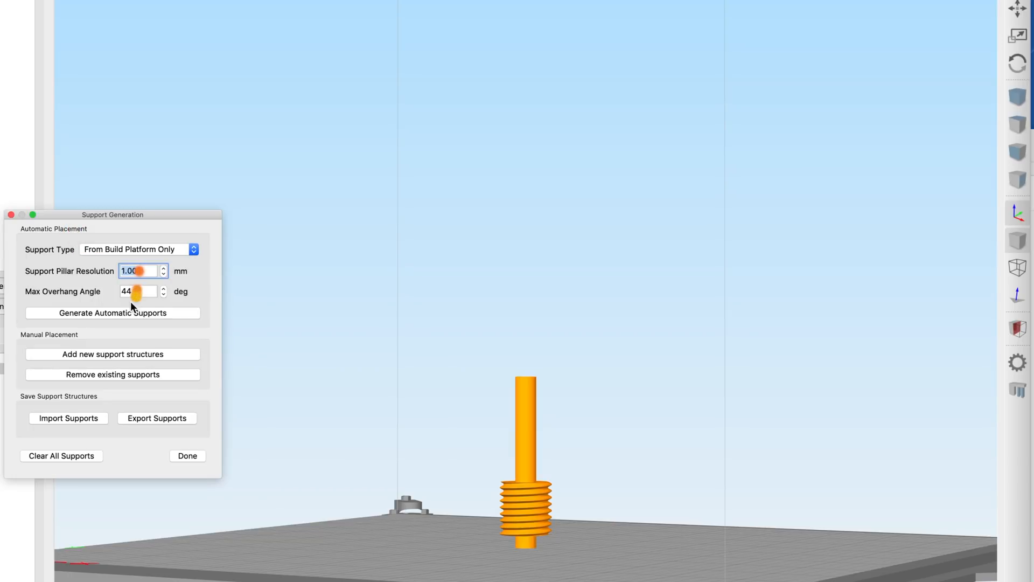
pyautogui.moveTo(127, 321)
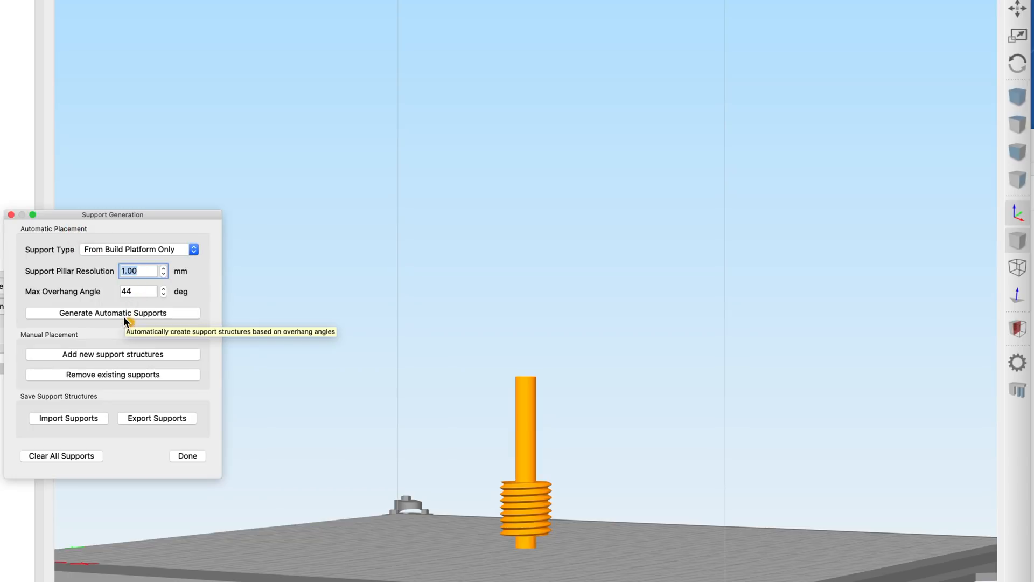
pyautogui.moveTo(404, 549)
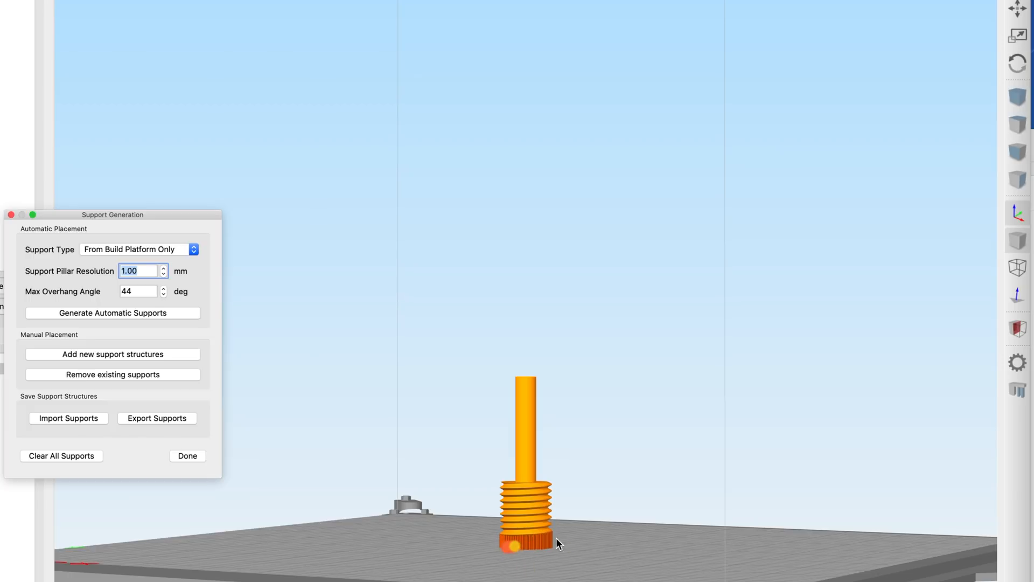
pyautogui.click(567, 543)
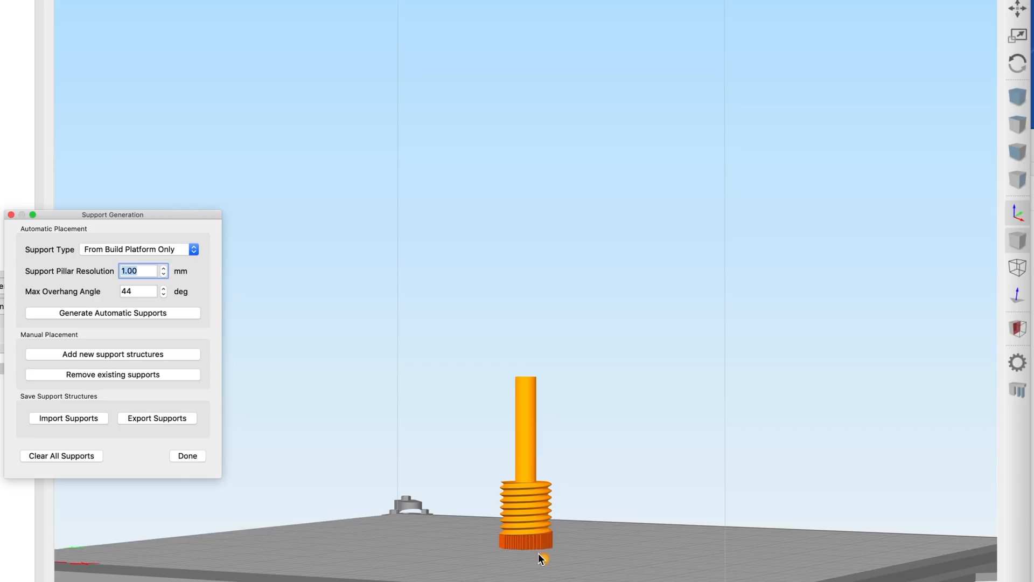
pyautogui.click(188, 455)
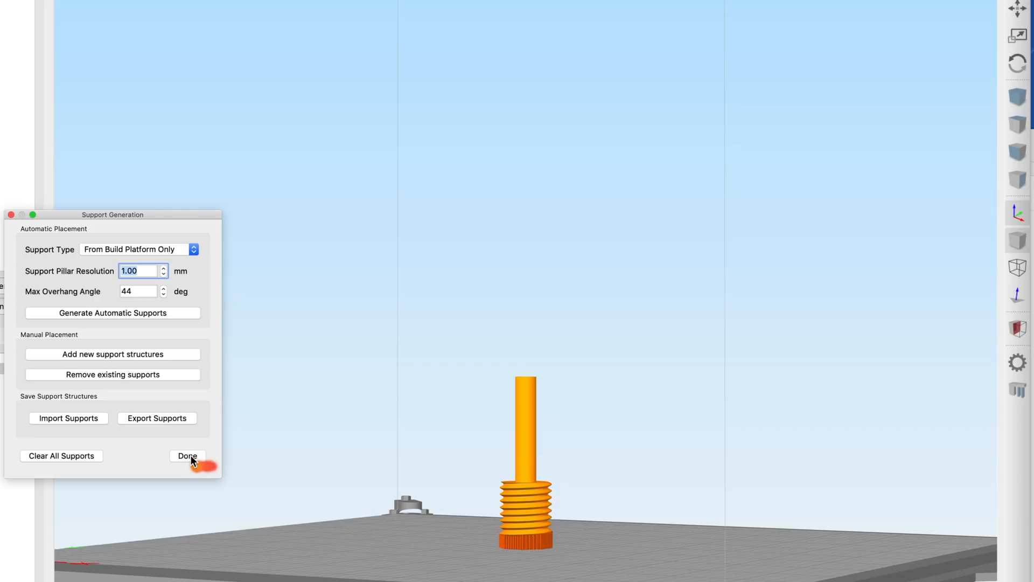
pyautogui.moveTo(189, 460)
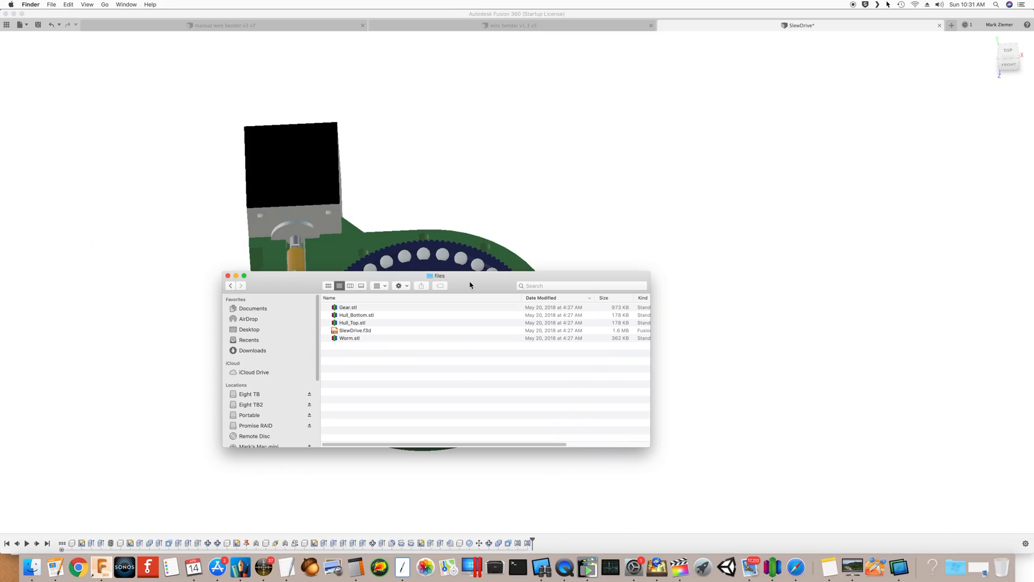
pyautogui.moveTo(466, 292)
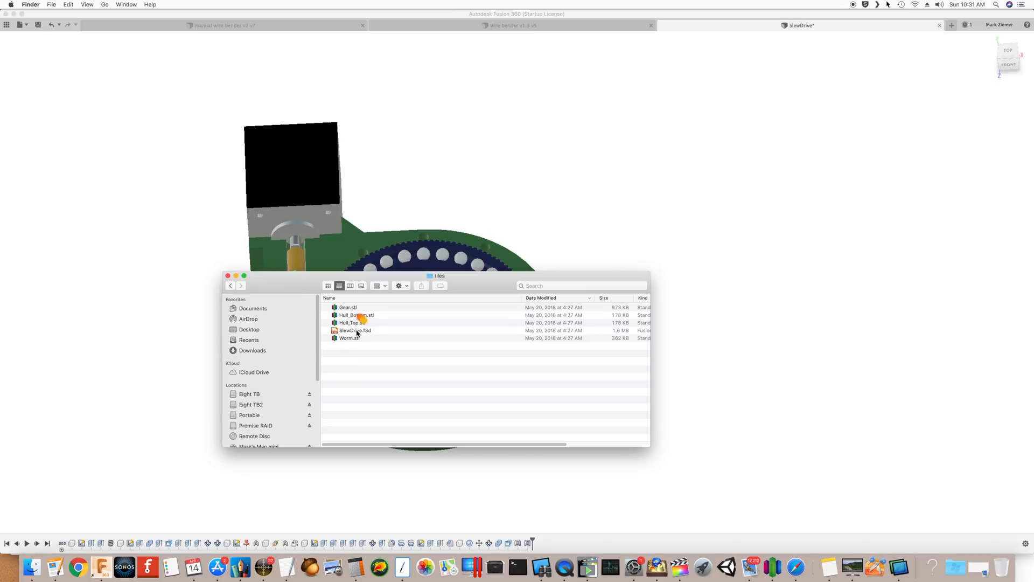
pyautogui.moveTo(368, 337)
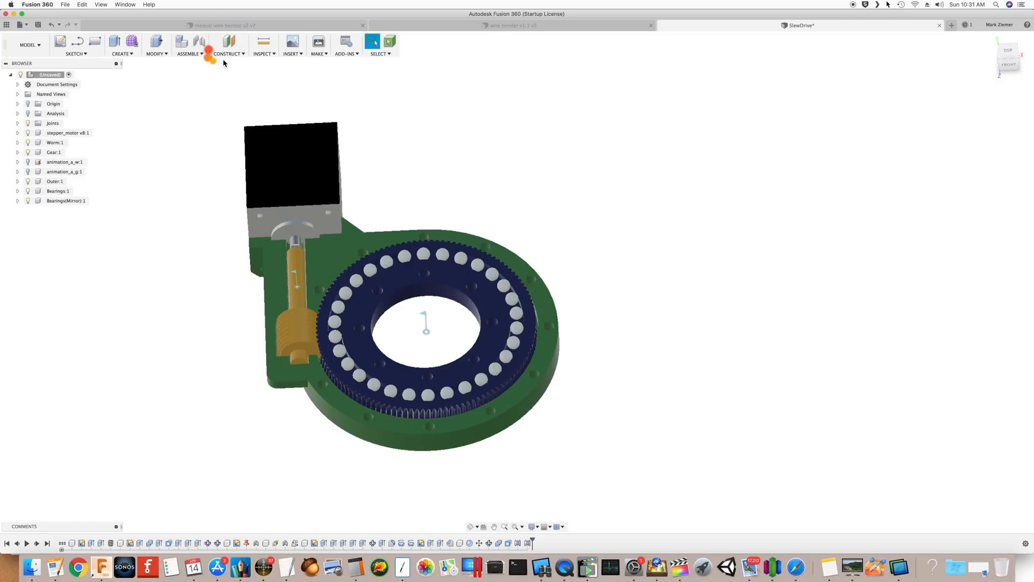
# Bring up the Change Parameters table from the Modify menu
pyautogui.click(156, 45)
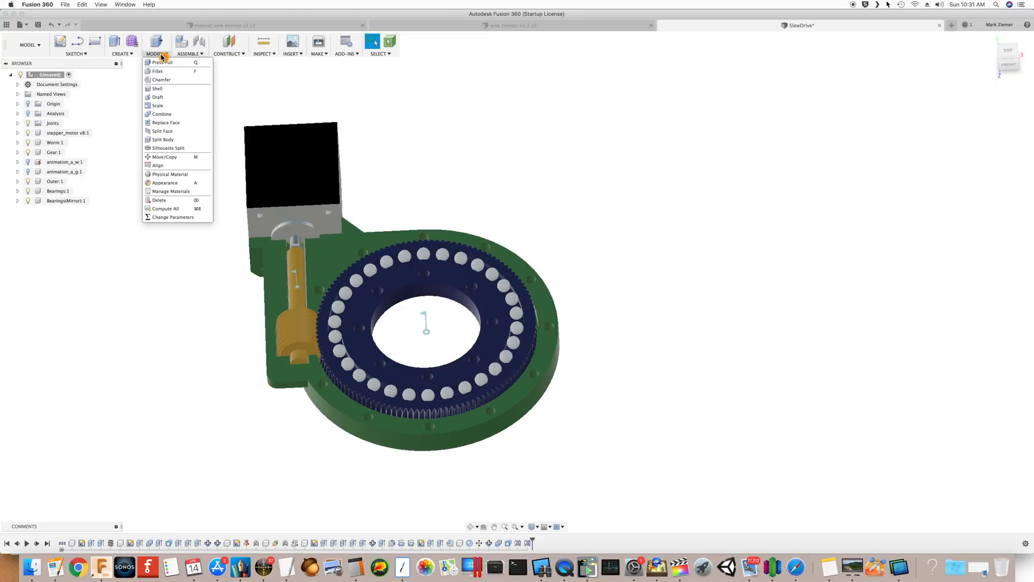
pyautogui.moveTo(170, 174)
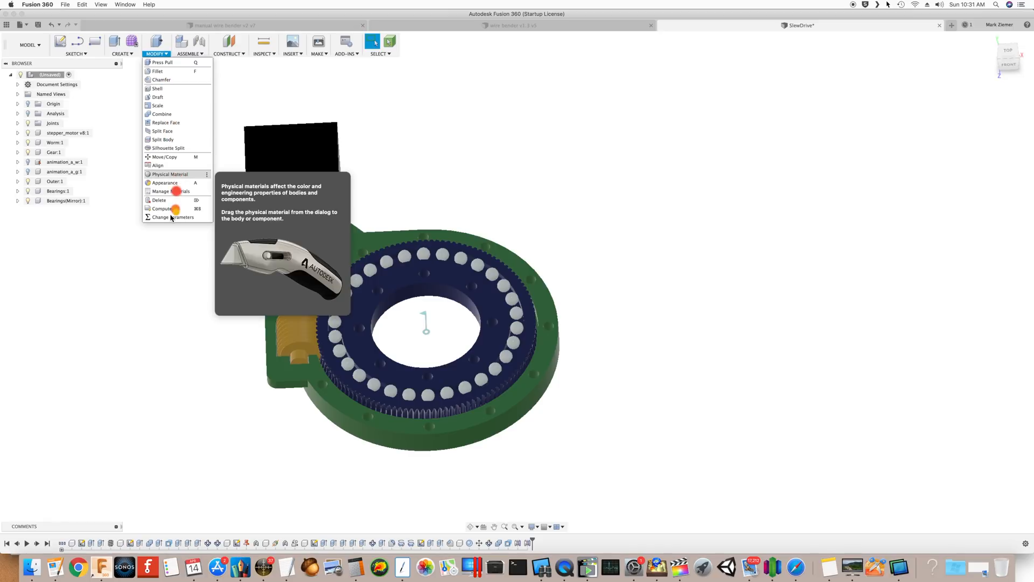
pyautogui.click(175, 216)
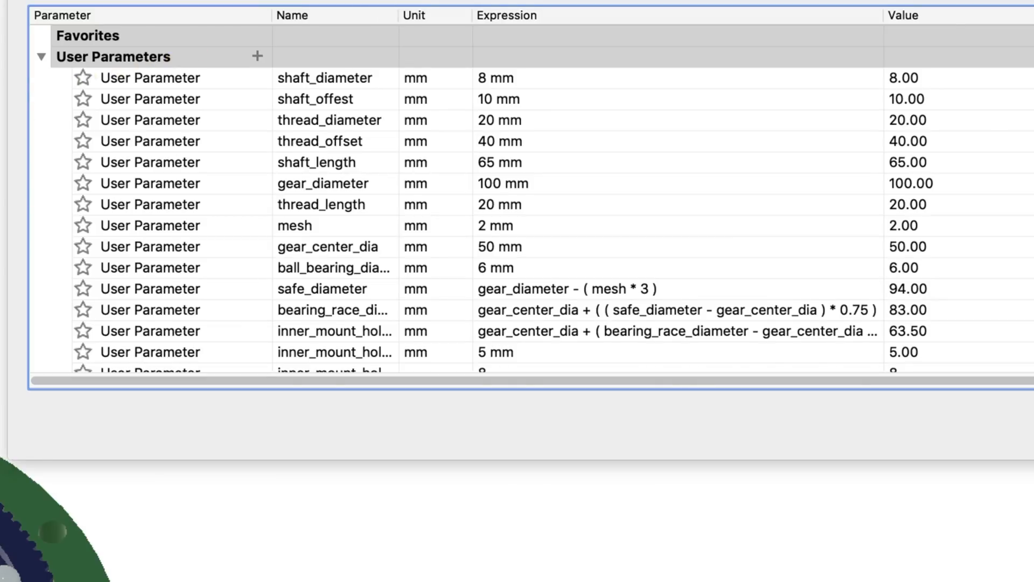
pyautogui.moveTo(495, 84)
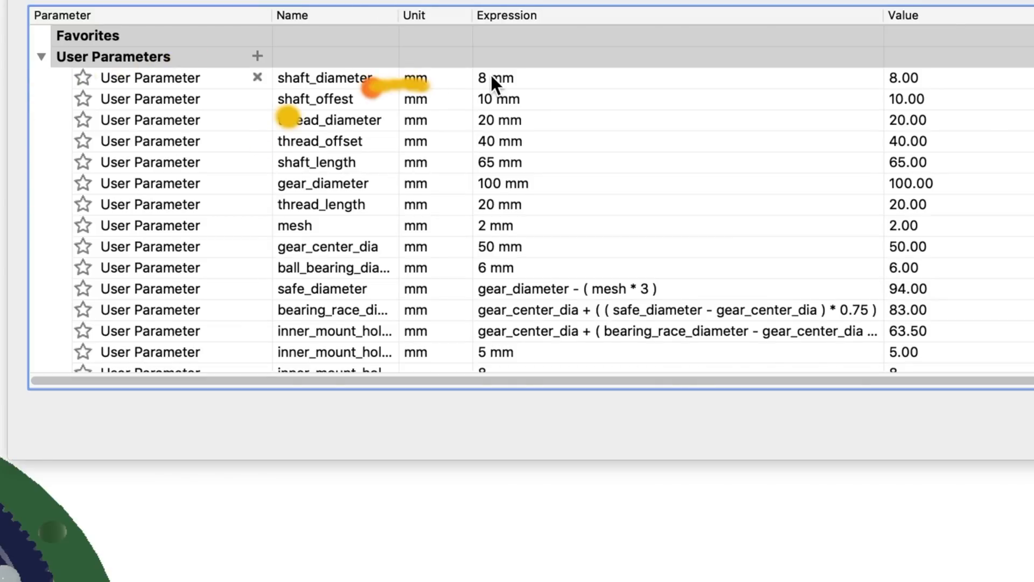
# Edit the shaft_diameter expression to 10 and scroll to the stepper parameters
pyautogui.click(494, 78)
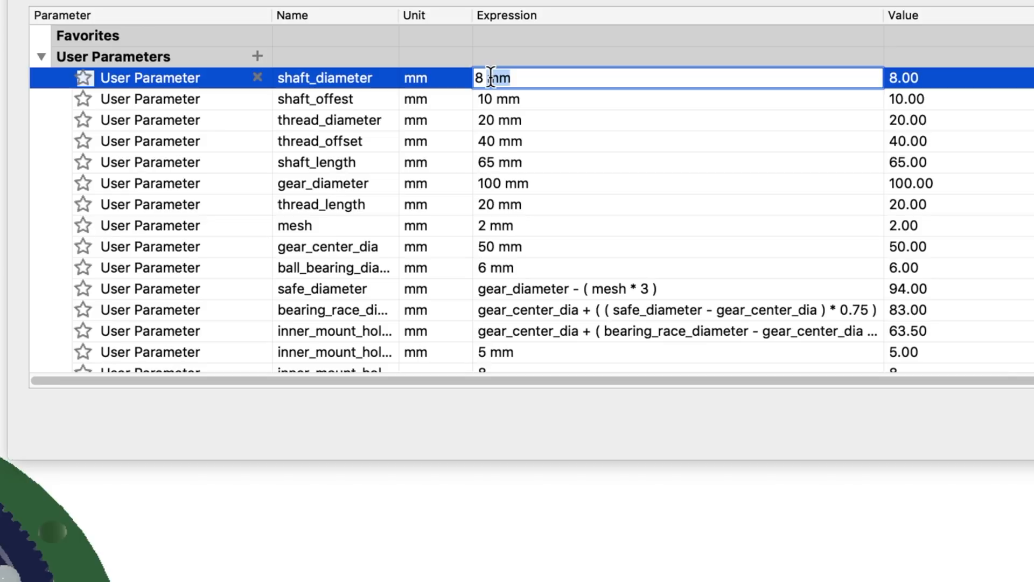
pyautogui.write('10')
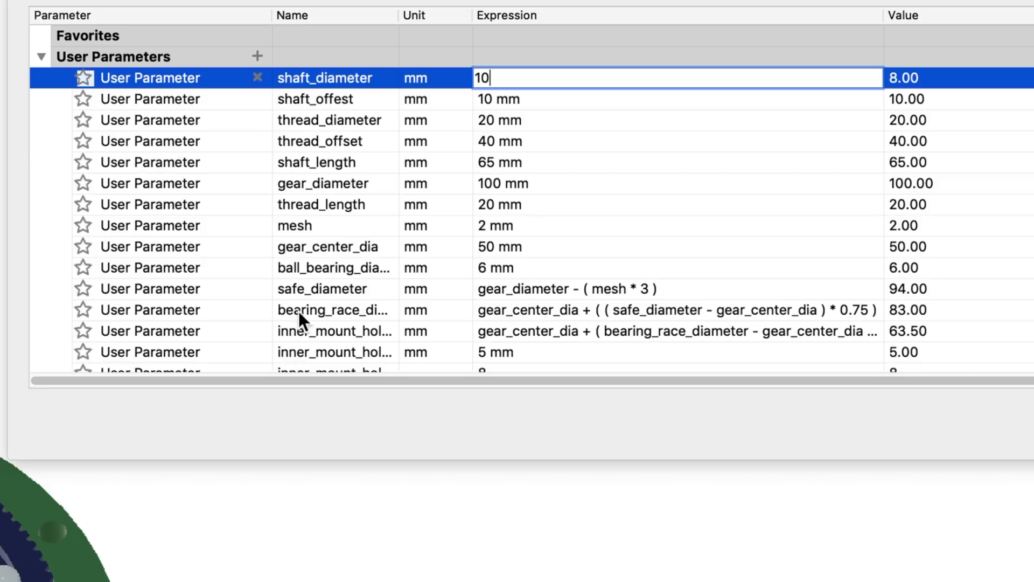
pyautogui.moveTo(373, 302)
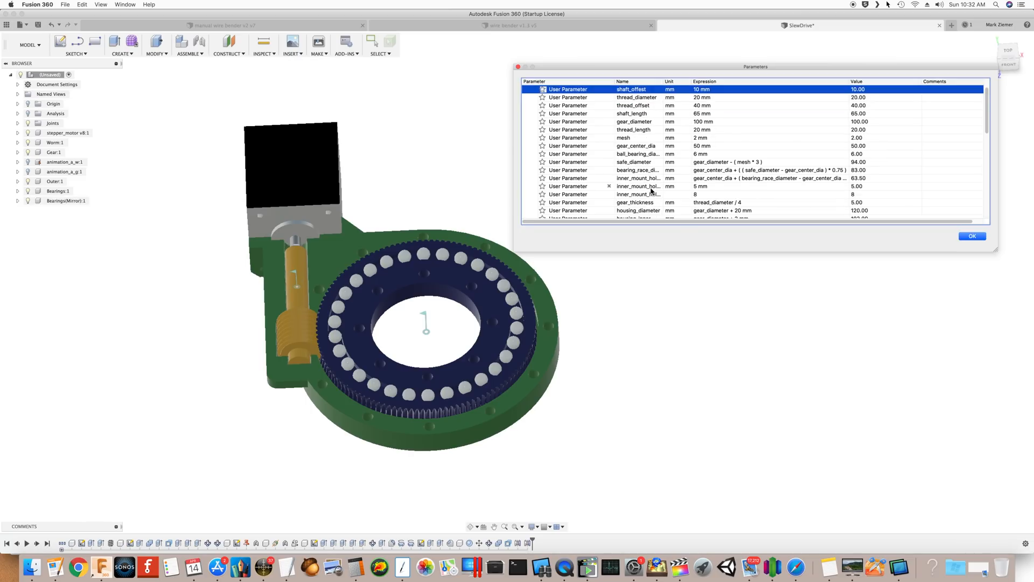
pyautogui.click(55, 181)
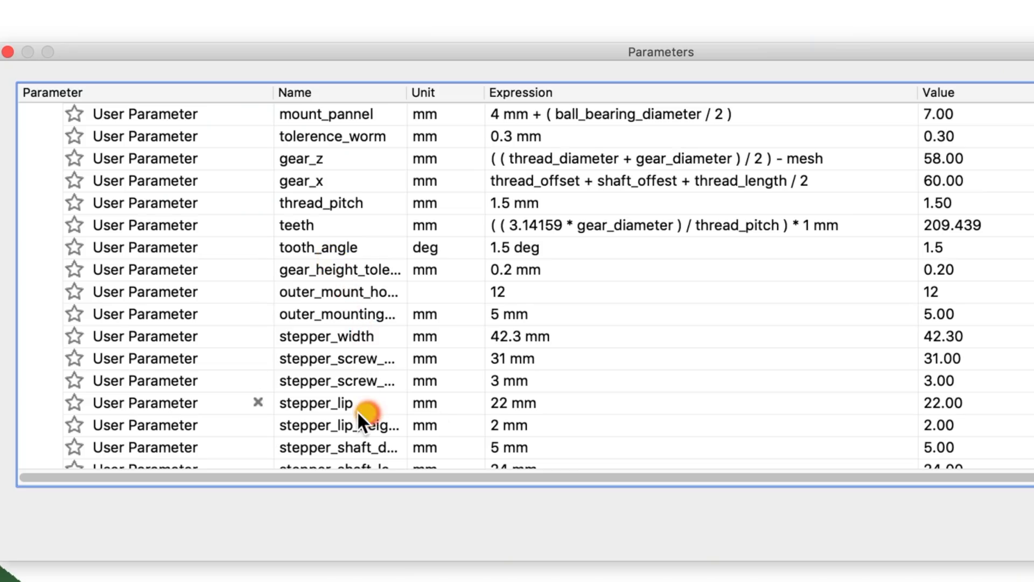
pyautogui.moveTo(413, 100)
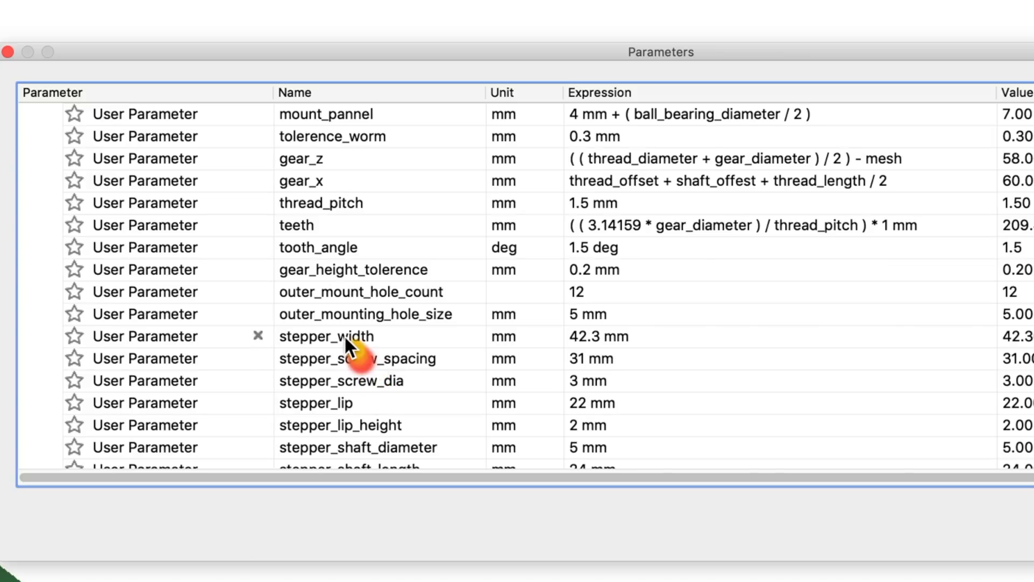
pyautogui.moveTo(424, 454)
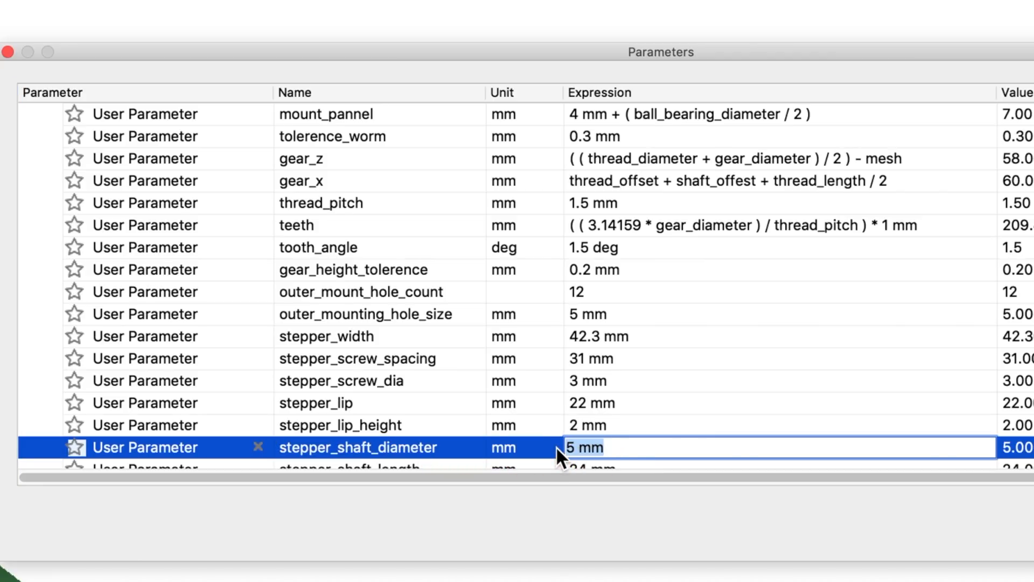
# Change stepper_shaft_diameter from 5 mm to 6
pyautogui.write('6')
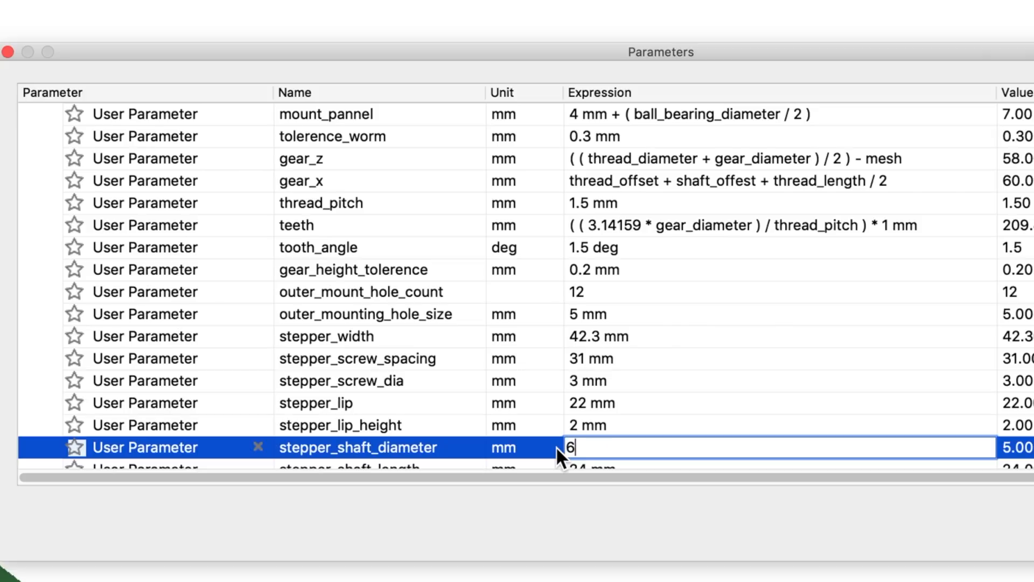
pyautogui.moveTo(575, 498)
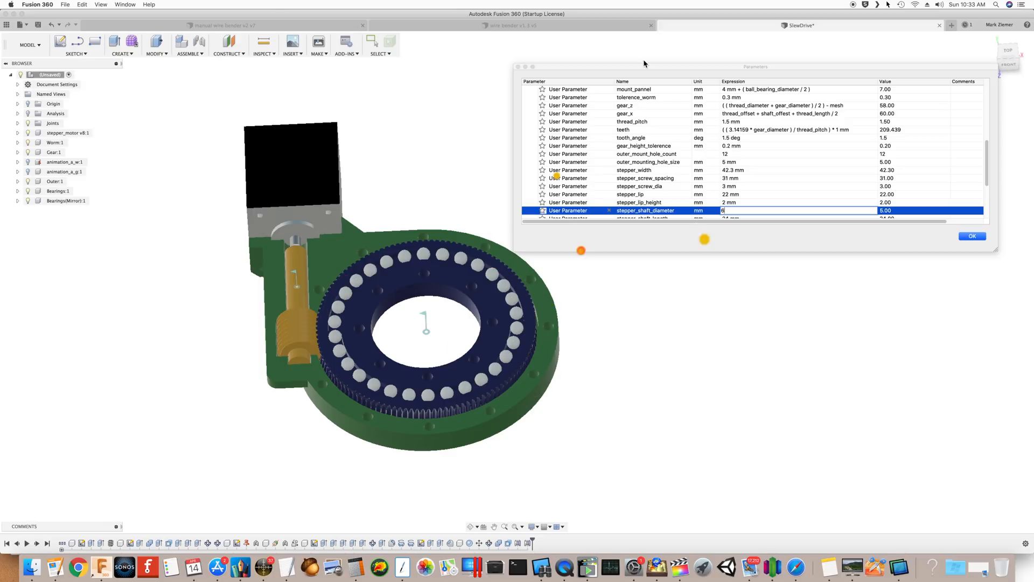
pyautogui.moveTo(945, 112)
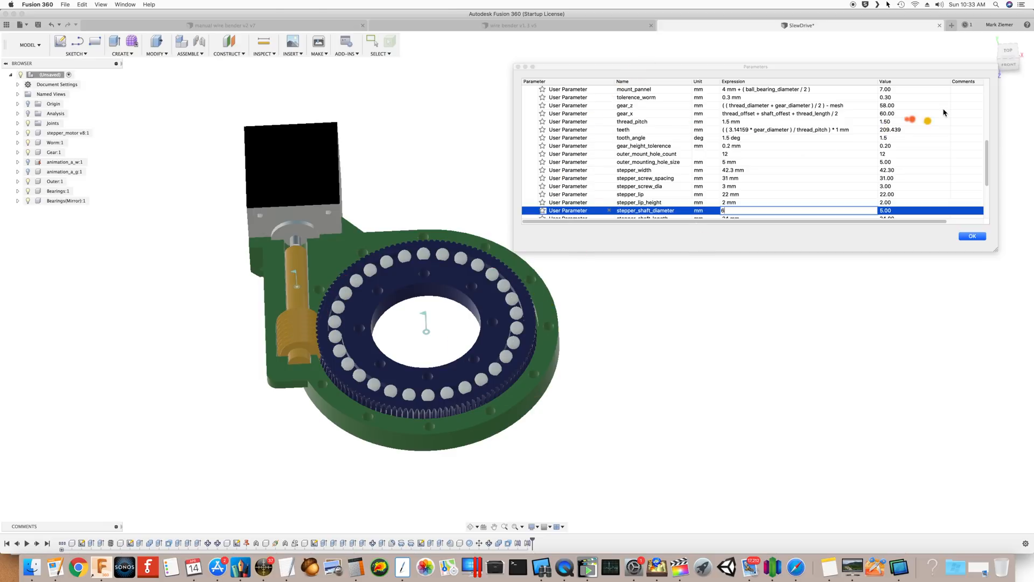
pyautogui.moveTo(988, 93)
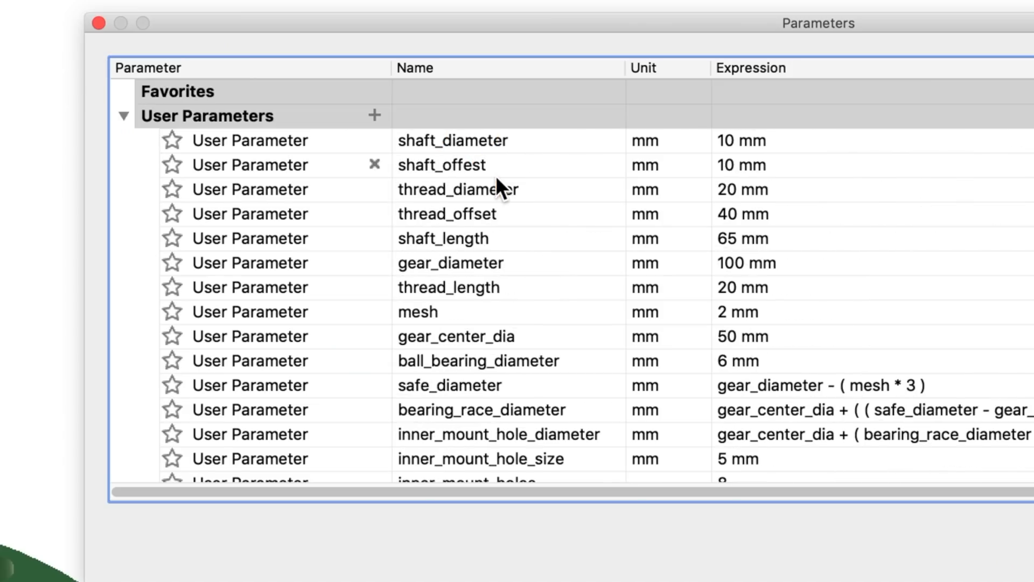
# Set gear_diameter to 120 mm and inspect the regenerated gear ring and worm
pyautogui.click(451, 263)
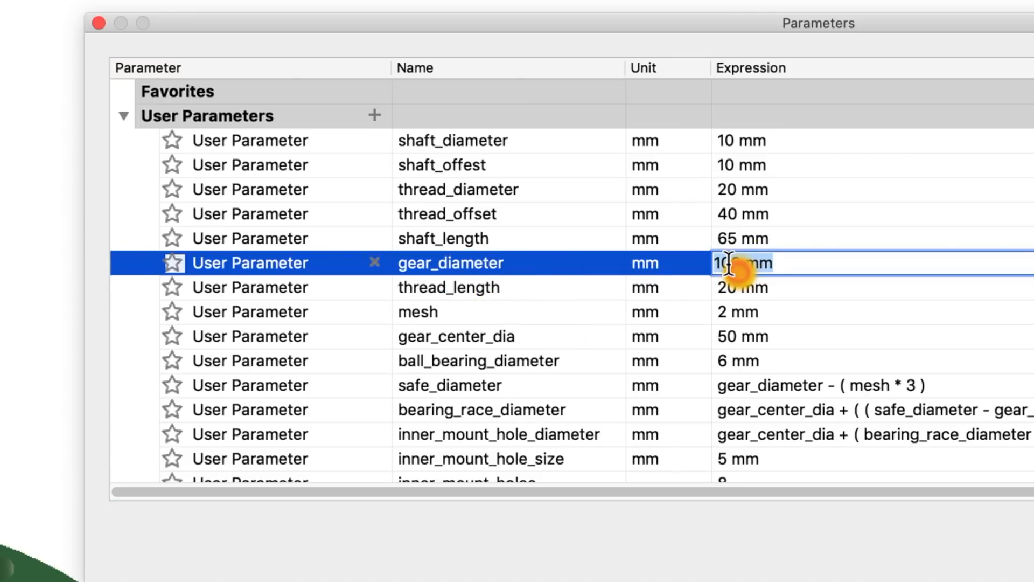
pyautogui.write('12')
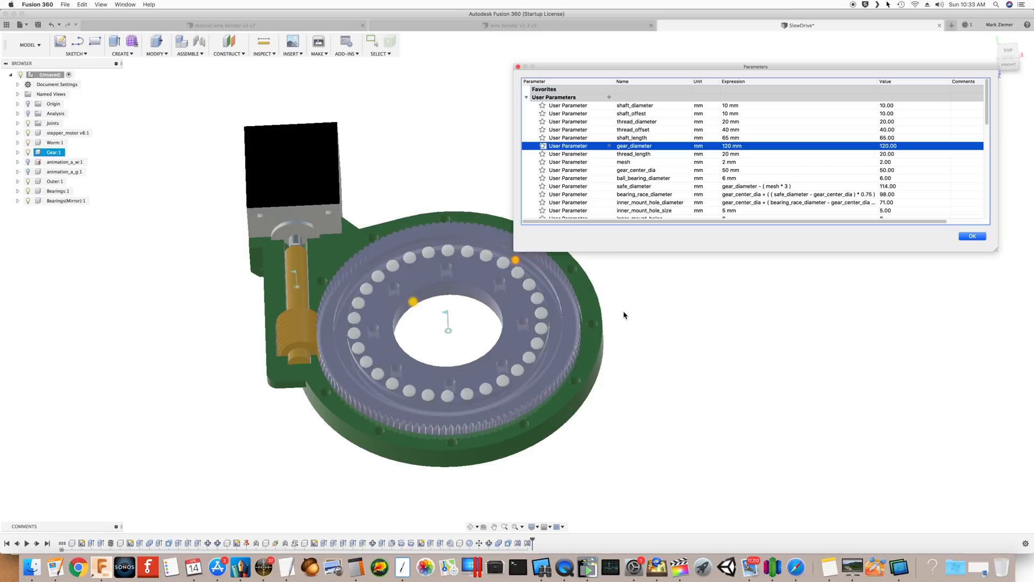
pyautogui.click(55, 181)
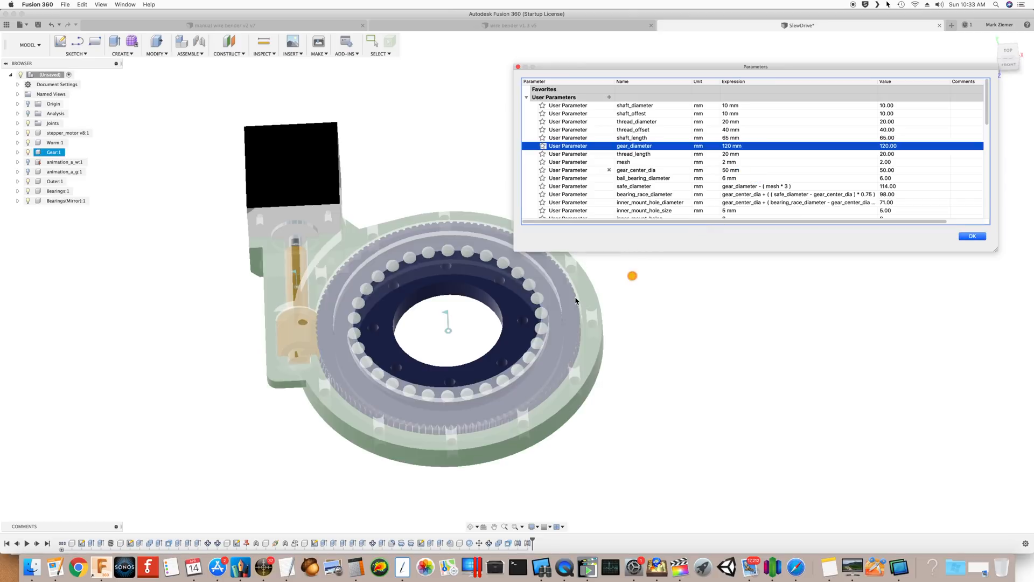
pyautogui.click(55, 181)
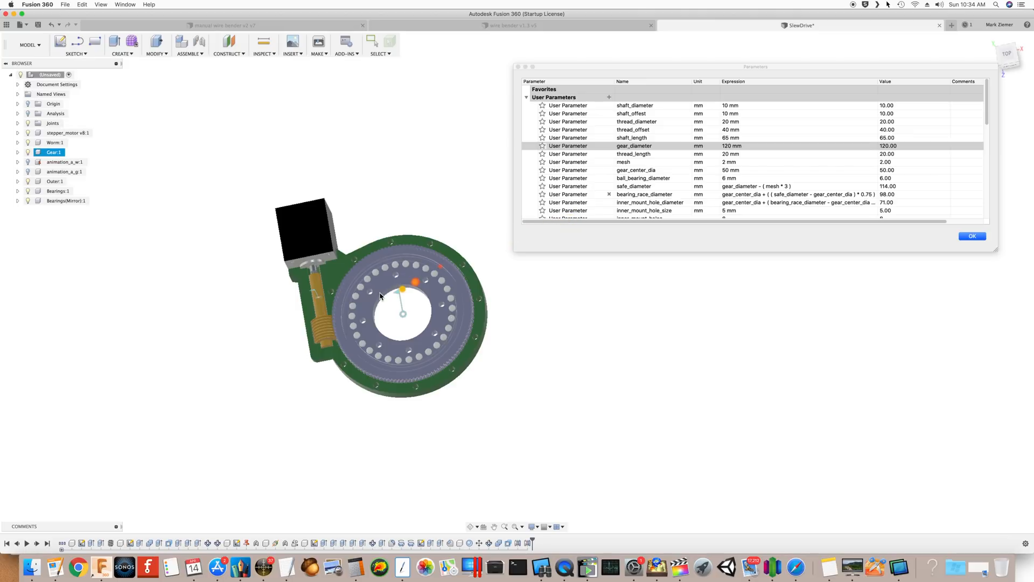
pyautogui.click(55, 142)
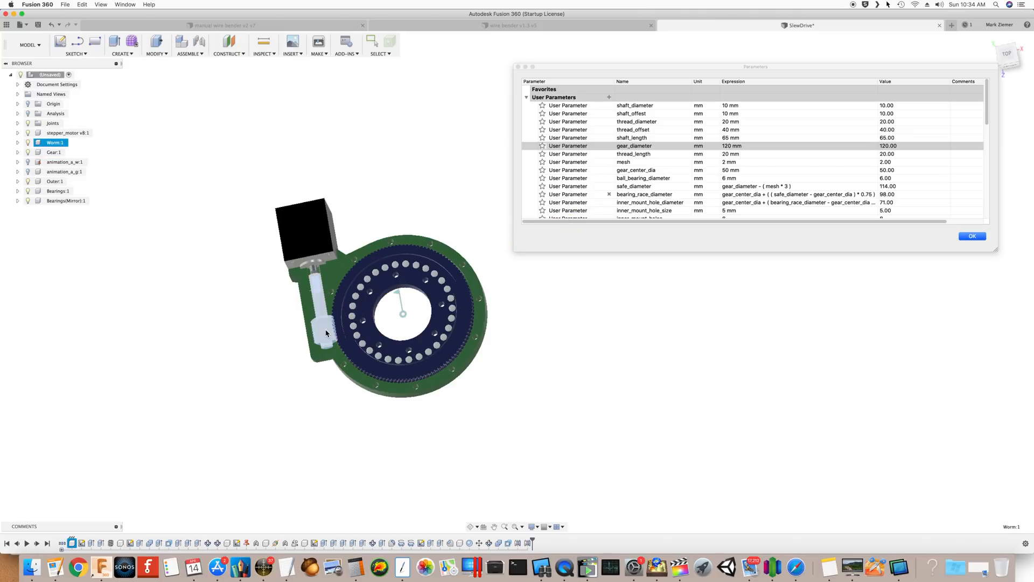
pyautogui.moveTo(672, 142)
pyautogui.write('30')
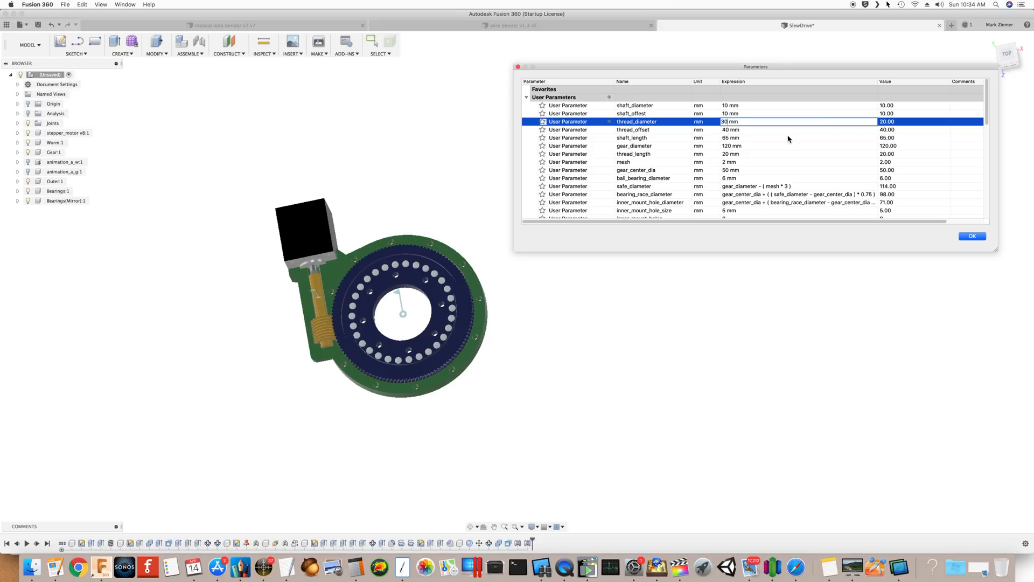
pyautogui.moveTo(780, 152)
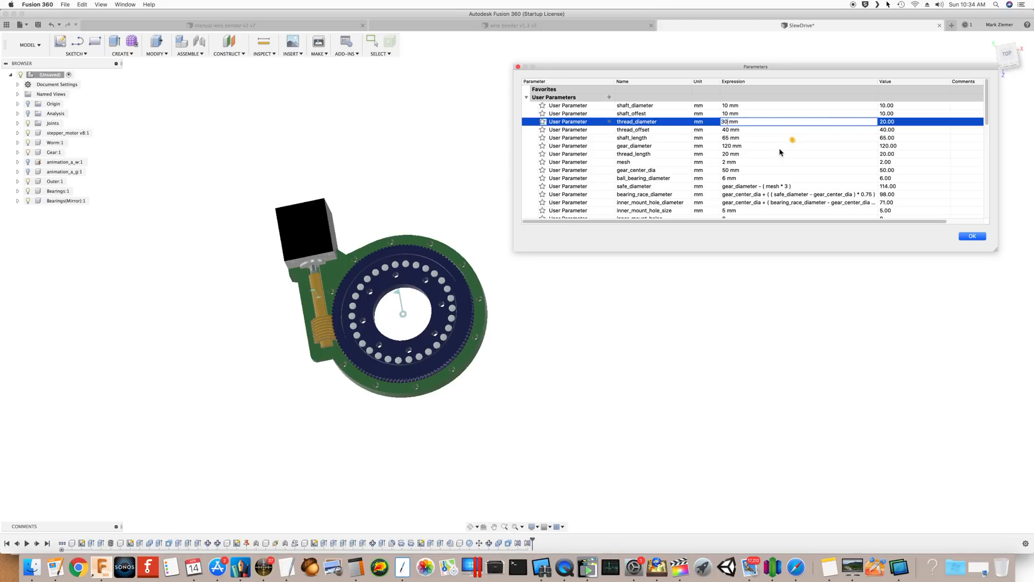
pyautogui.moveTo(369, 330)
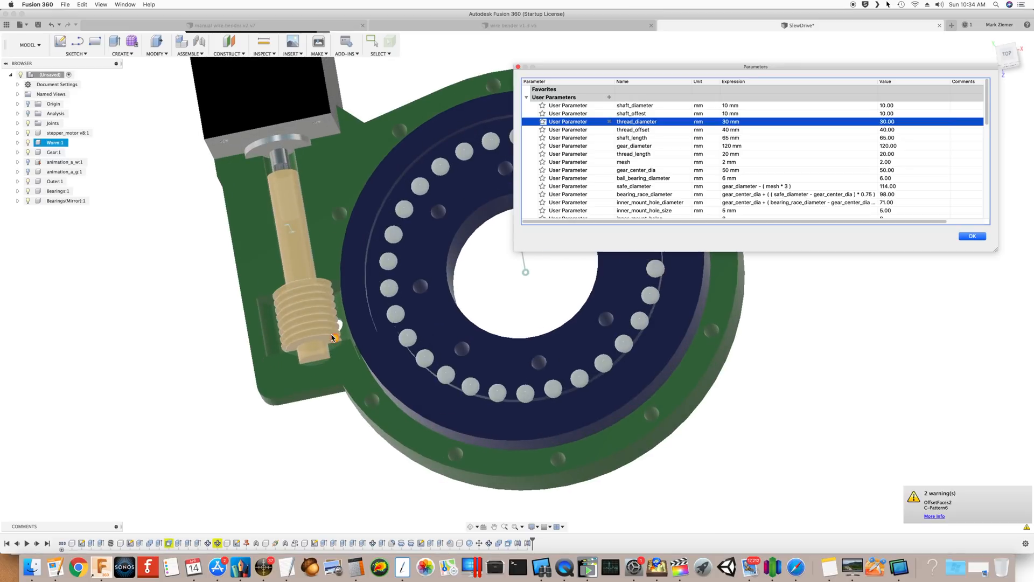
# Inspect the worm with thread_diameter 30 mm and close the parameters table with OK
pyautogui.click(54, 181)
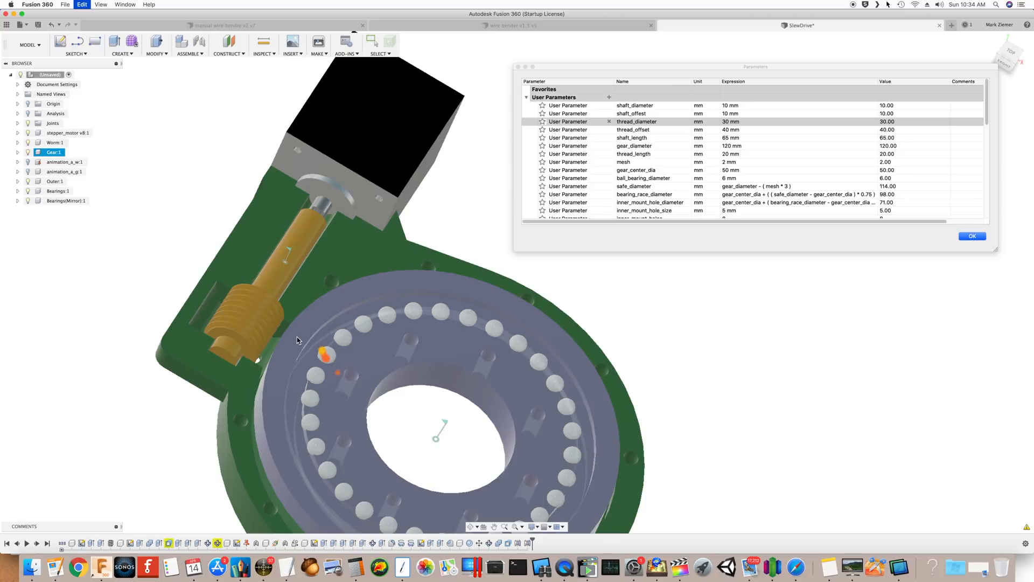
pyautogui.click(971, 236)
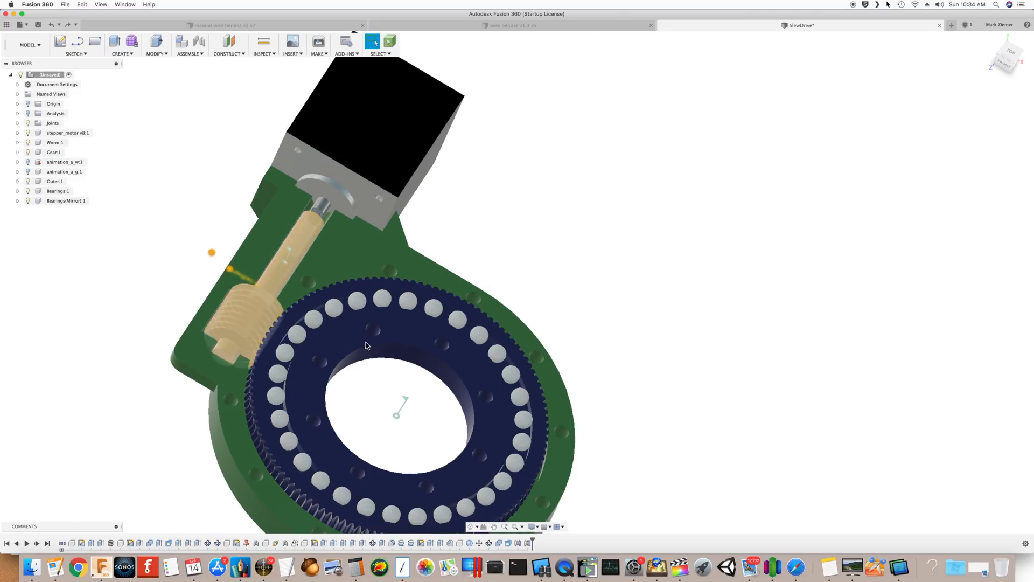